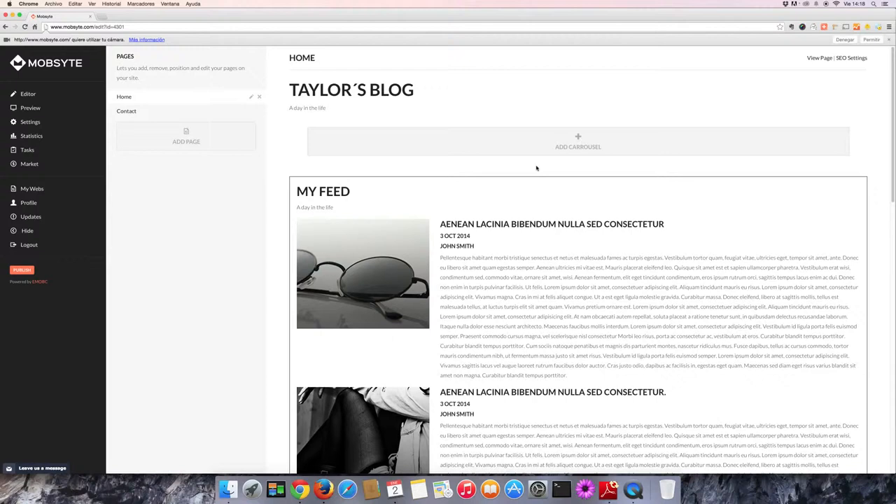
mouse_move(560, 173)
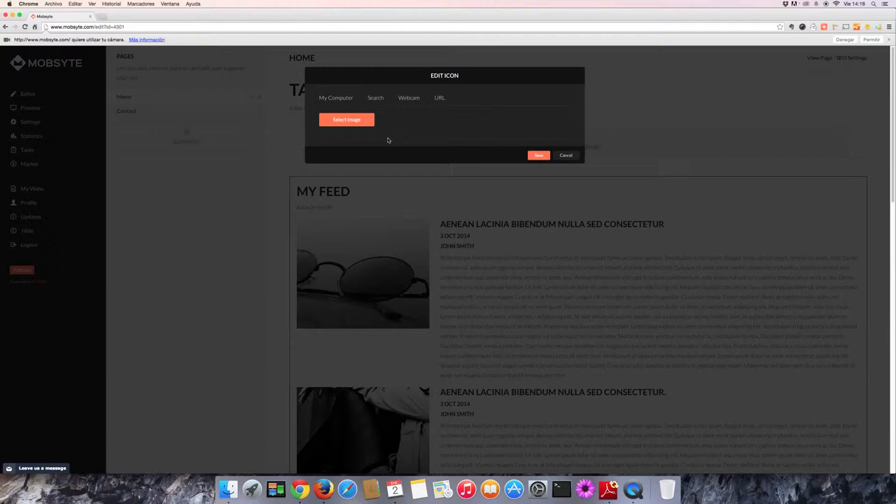
Step: Switch the Edit Icon dialog to searching for images online
click(439, 98)
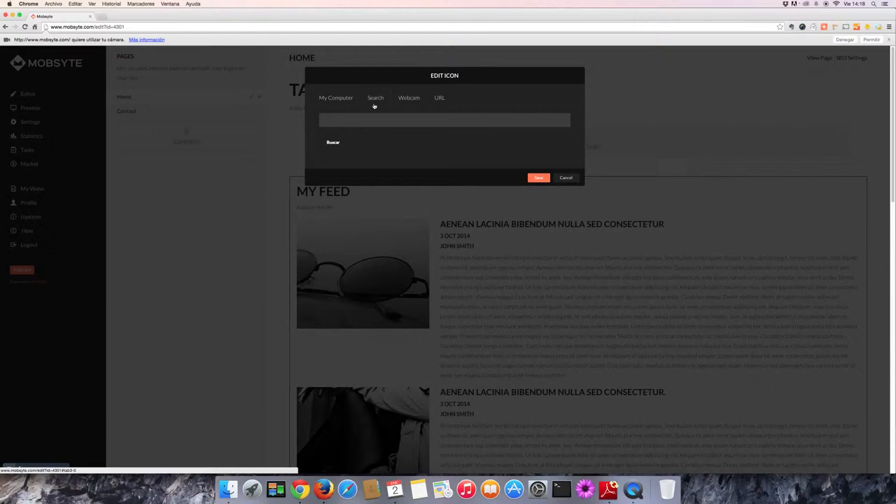
Step: Search 'mountains', choose the snowy peak photo and save it as the home page image
text(mountains)
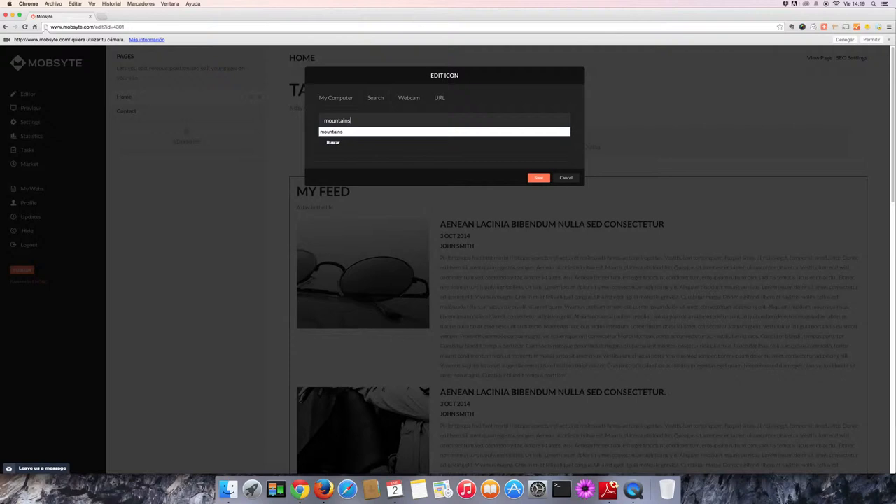
click(332, 142)
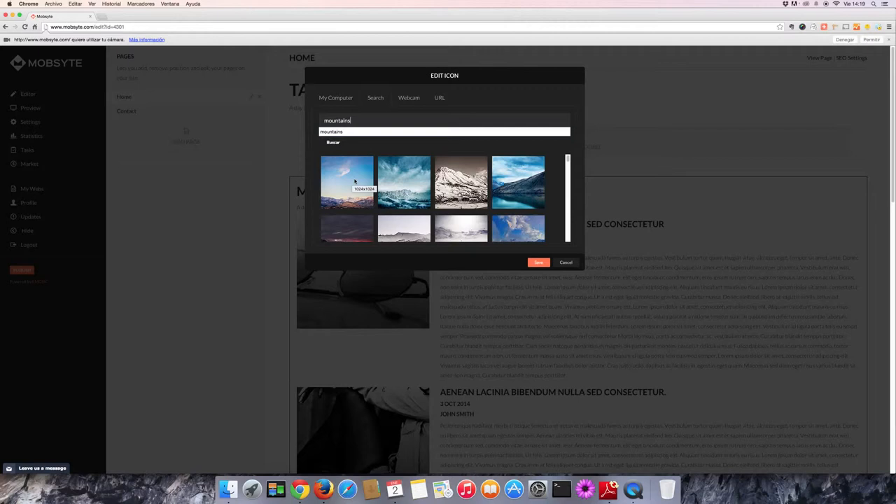
click(403, 182)
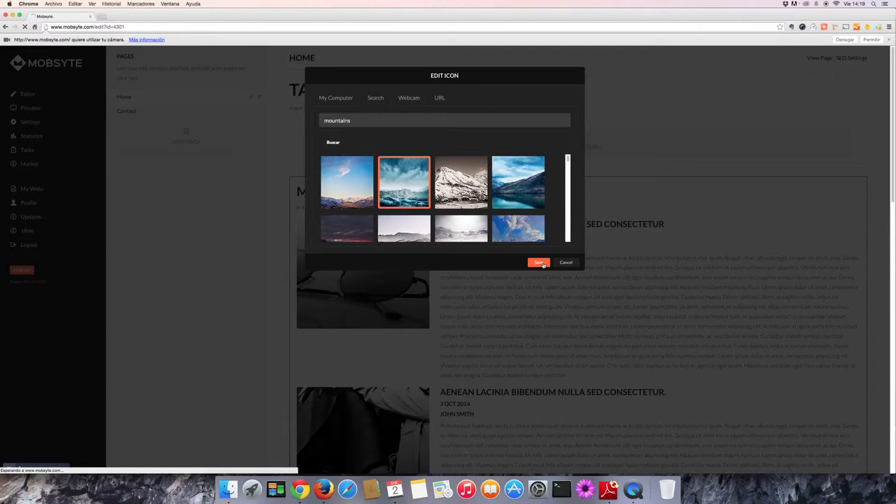
click(537, 262)
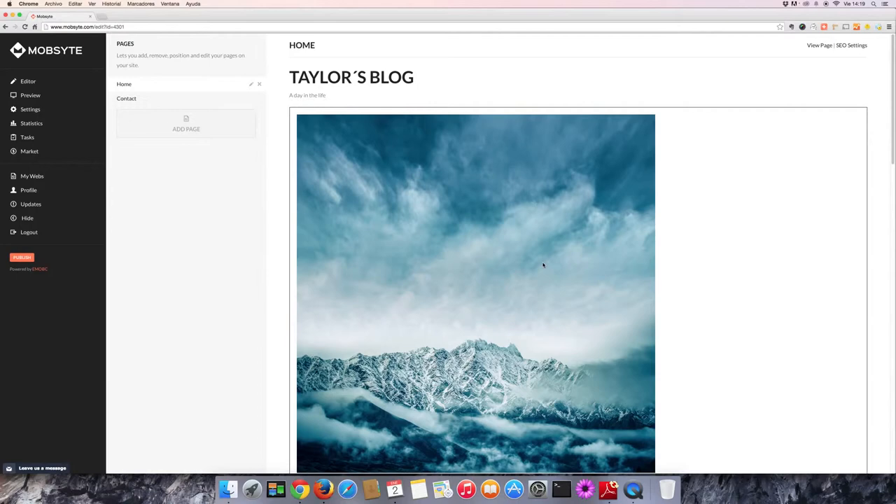